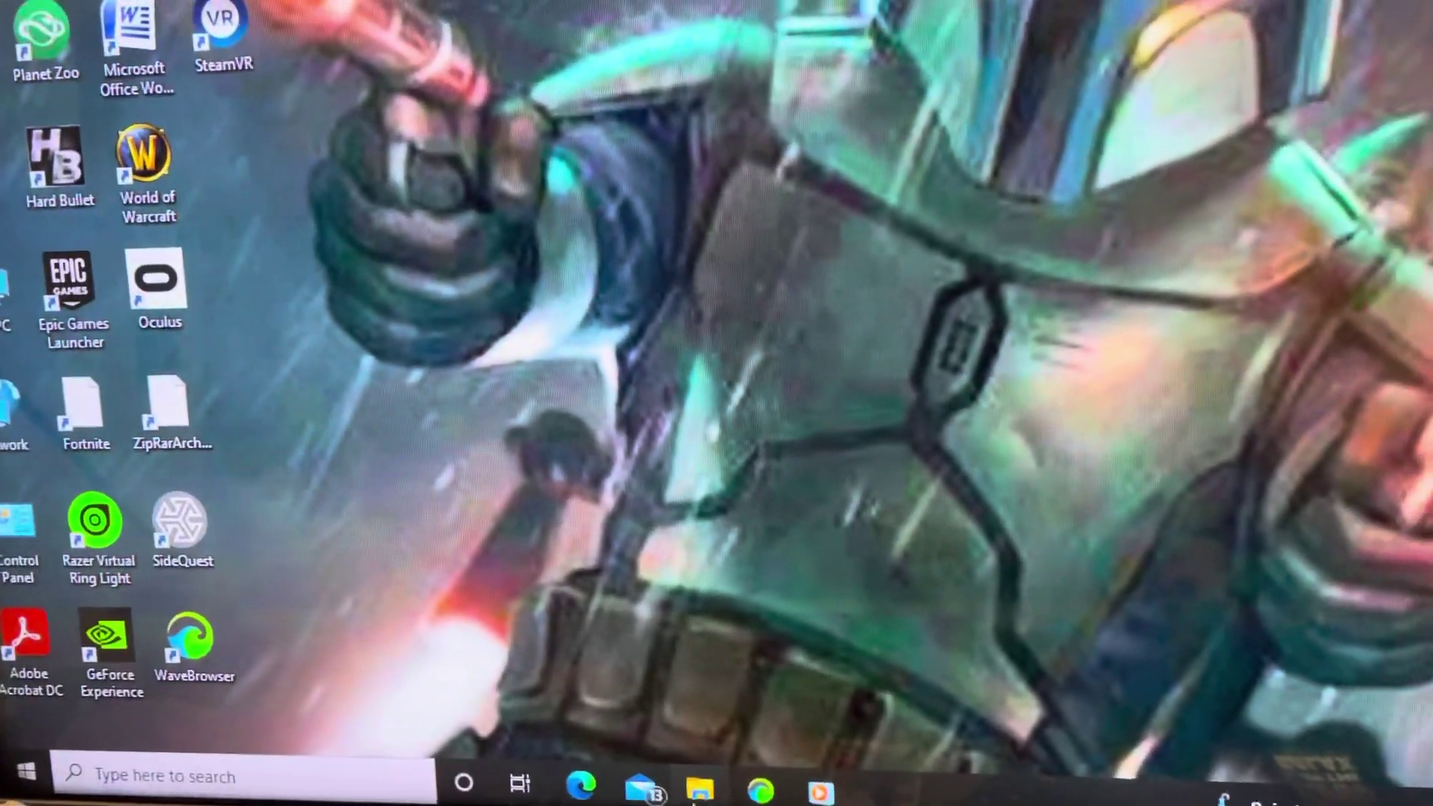
Launch Monke Mod Manager from its desktop shortcut.
{"action": "left_click", "coordinate": [29, 770]}
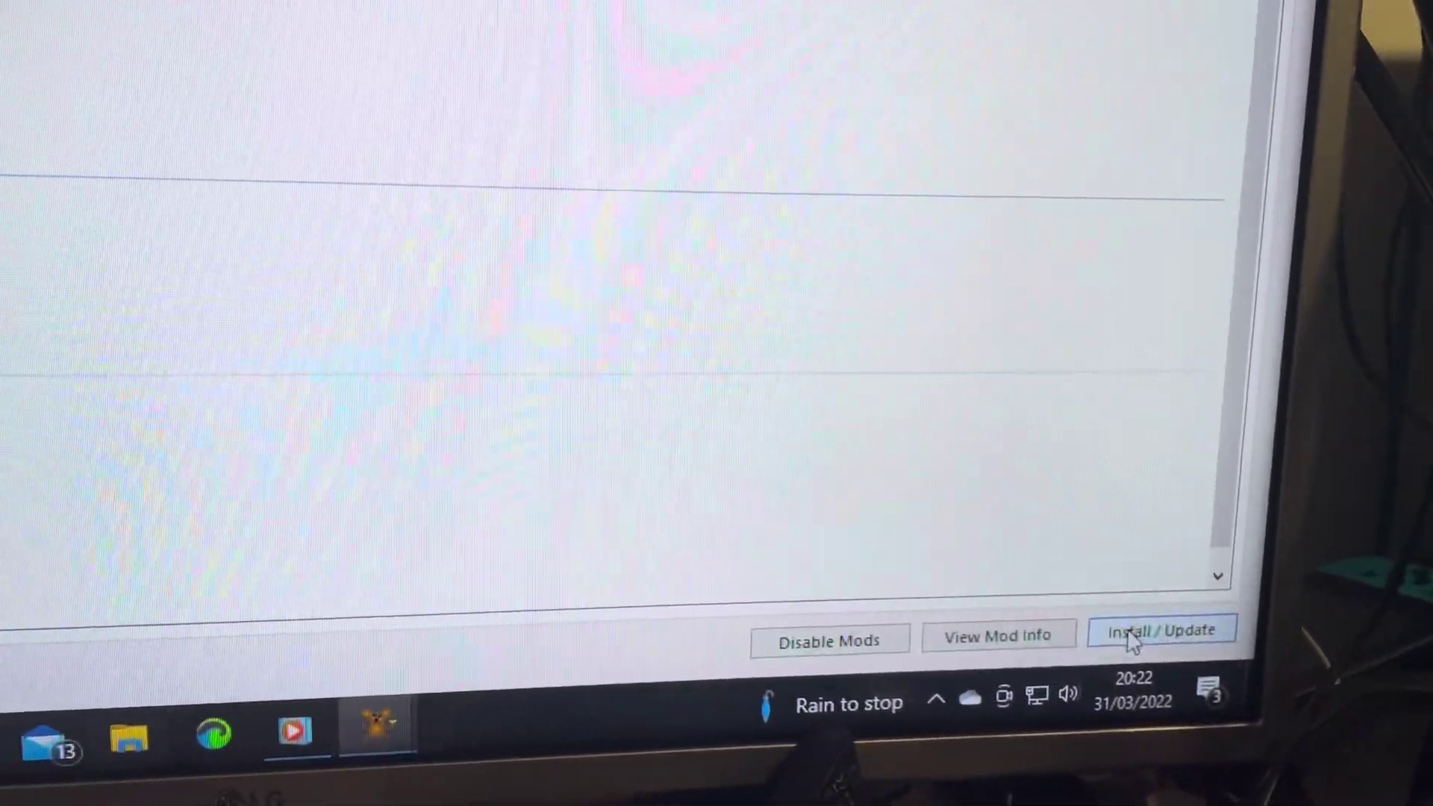
Run Install / Update to put the selected mods into the Gorilla Tag folder.
{"action": "left_click", "coordinate": [1161, 631]}
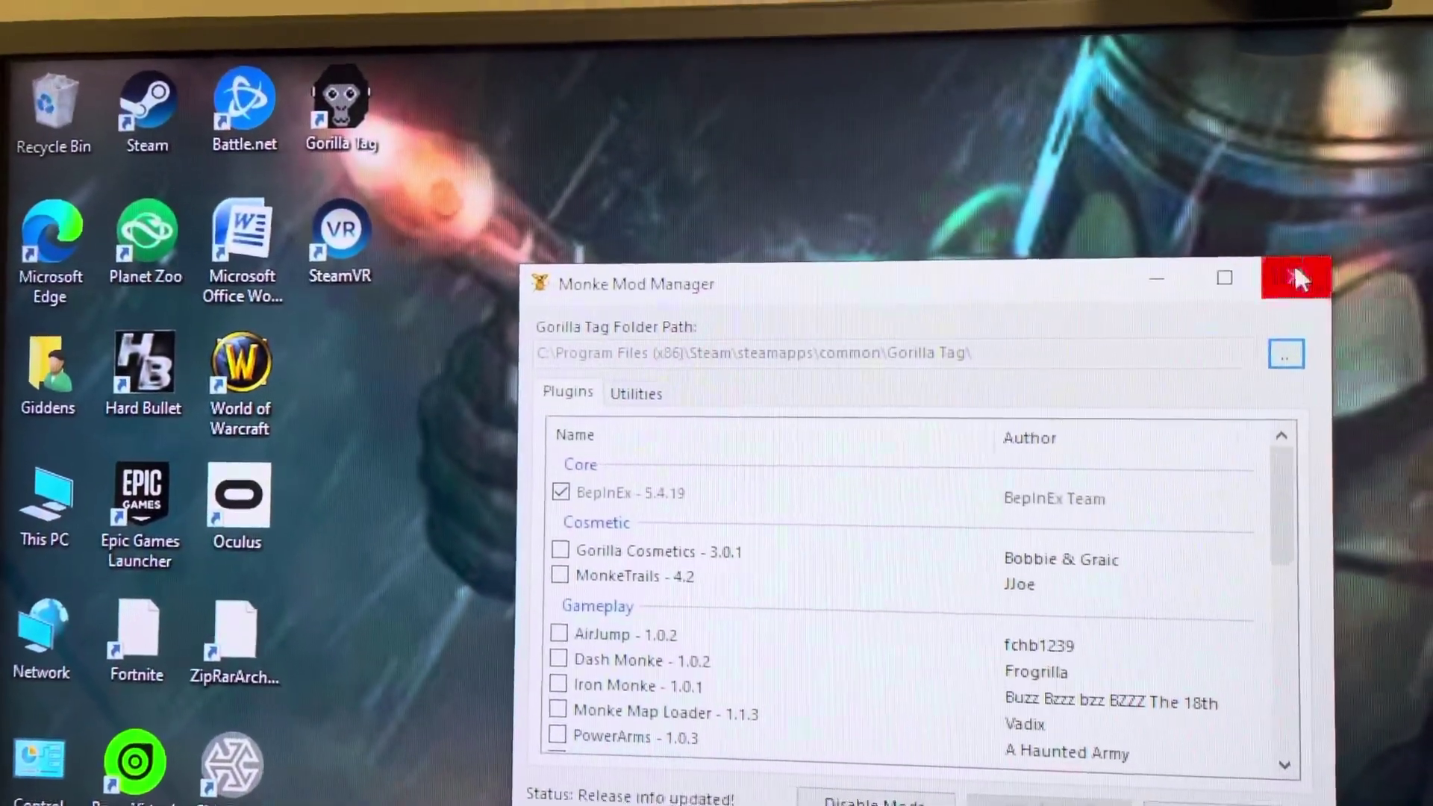
Close Monke Mod Manager and start Gorilla Tag from the Steam library.
{"action": "left_click", "coordinate": [1296, 279]}
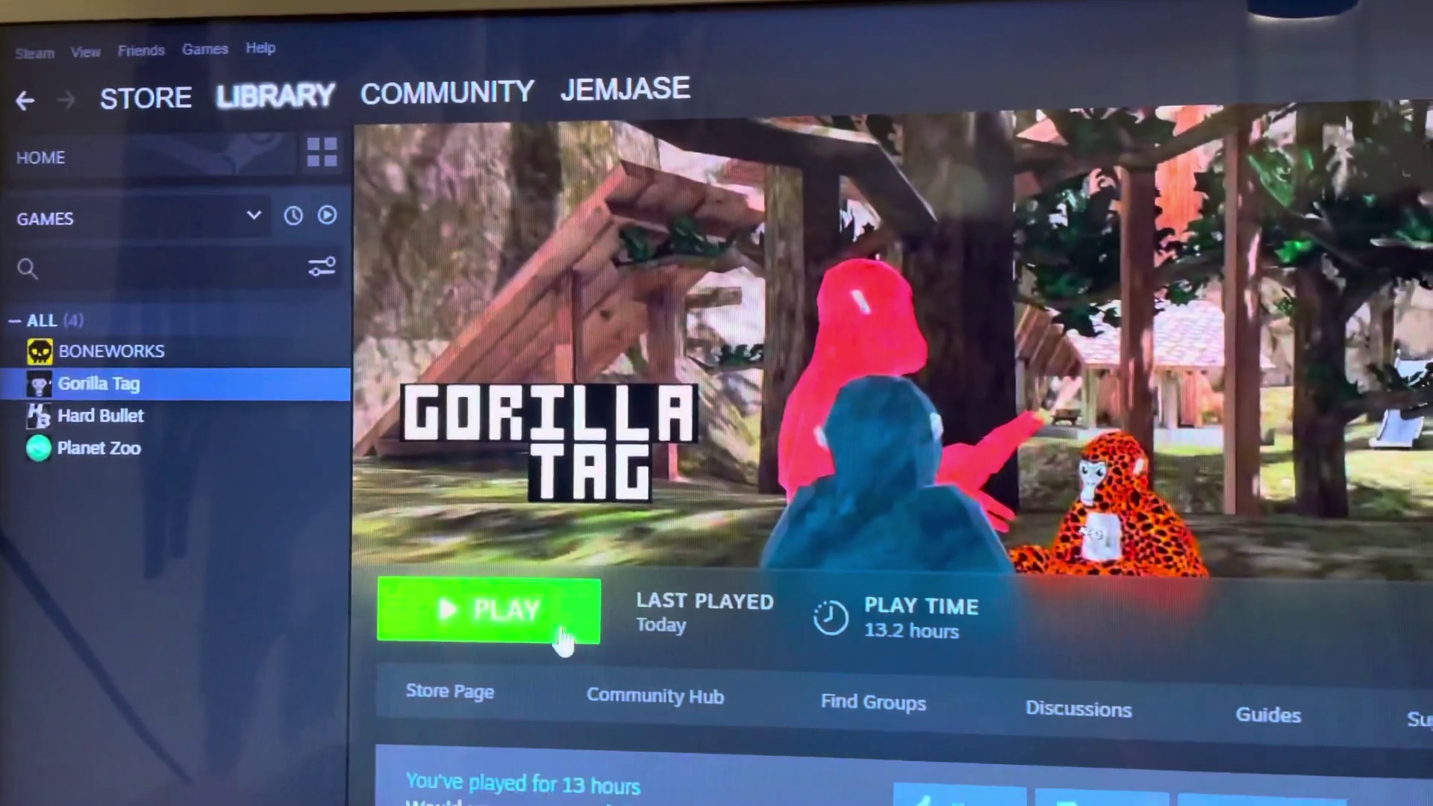
{"action": "left_click", "coordinate": [489, 612]}
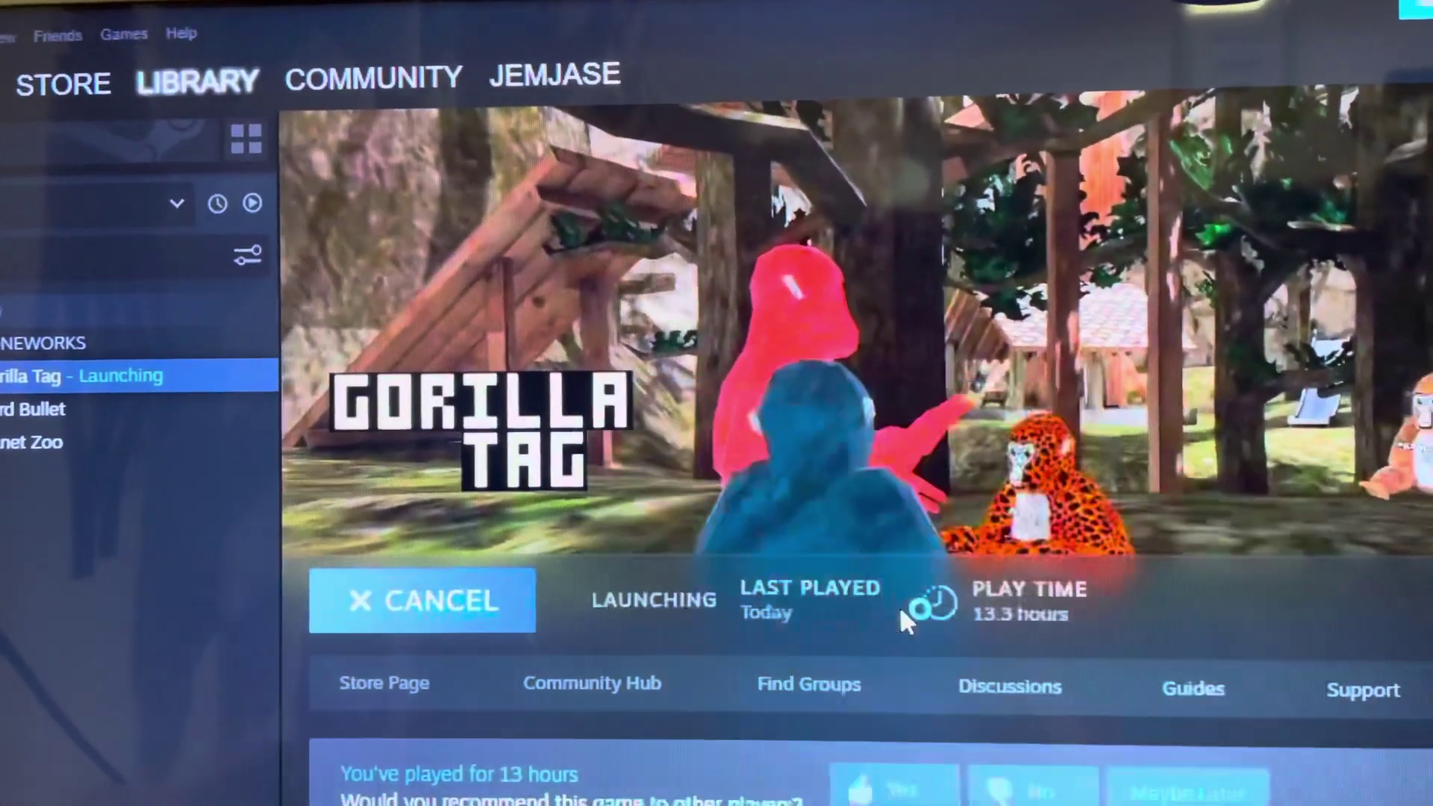